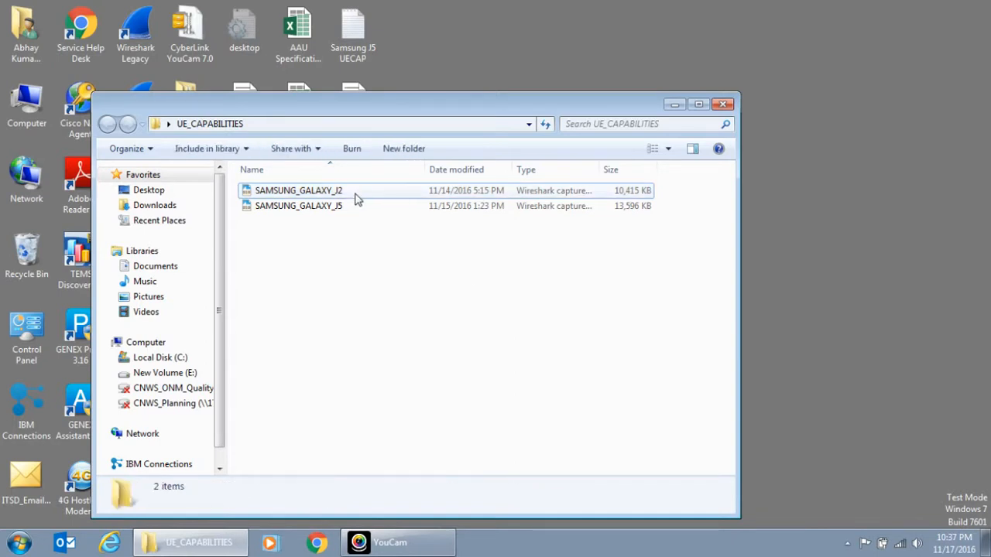
Open the SAMSUNG_GALAXY_J2 capture from the UE_CAPABILITIES folder in Wireshark
left_click(298, 190)
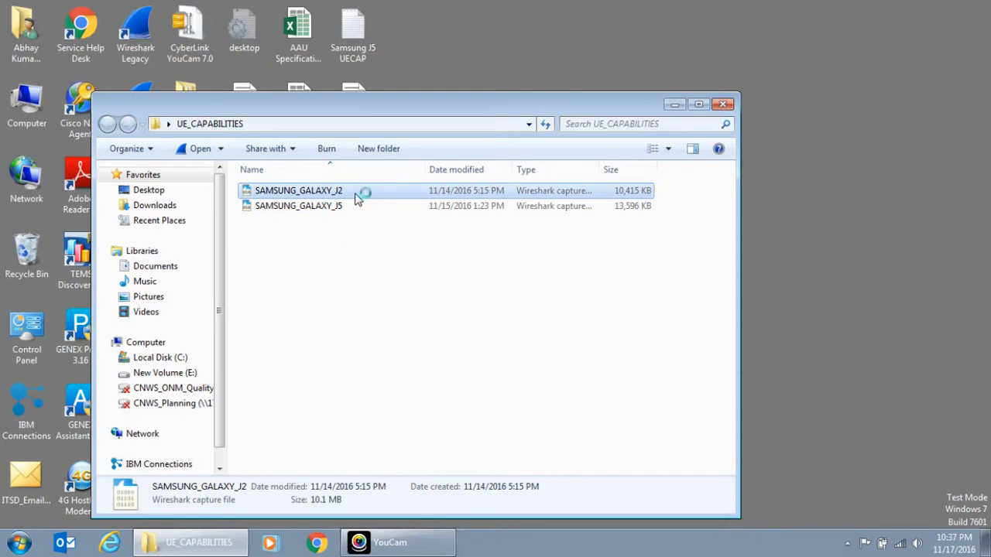
double_click(298, 190)
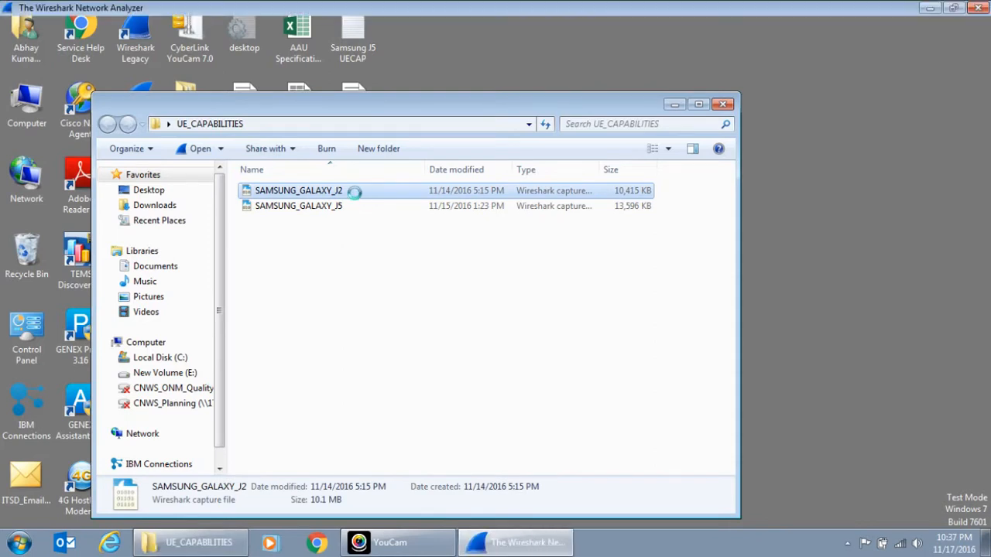
double_click(298, 191)
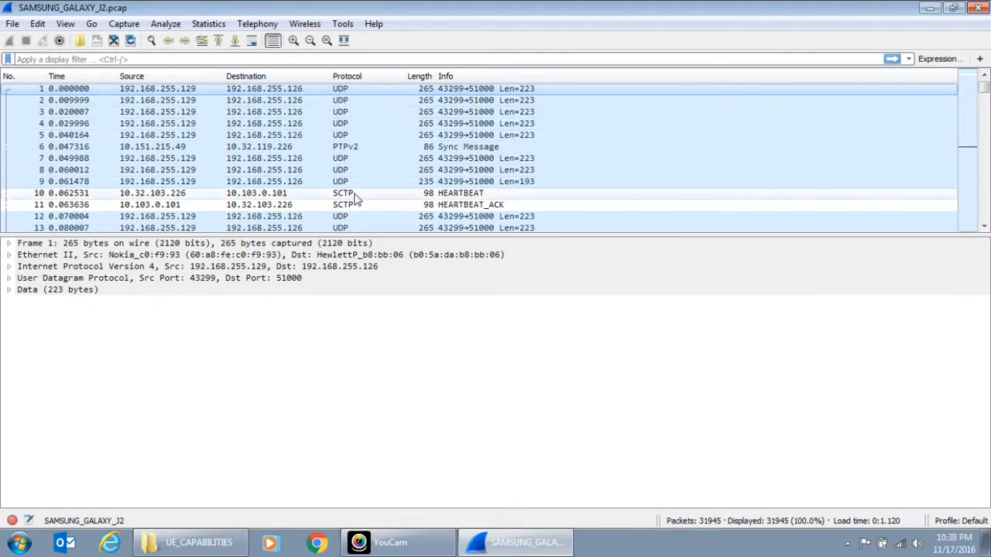
mouse_move(327, 181)
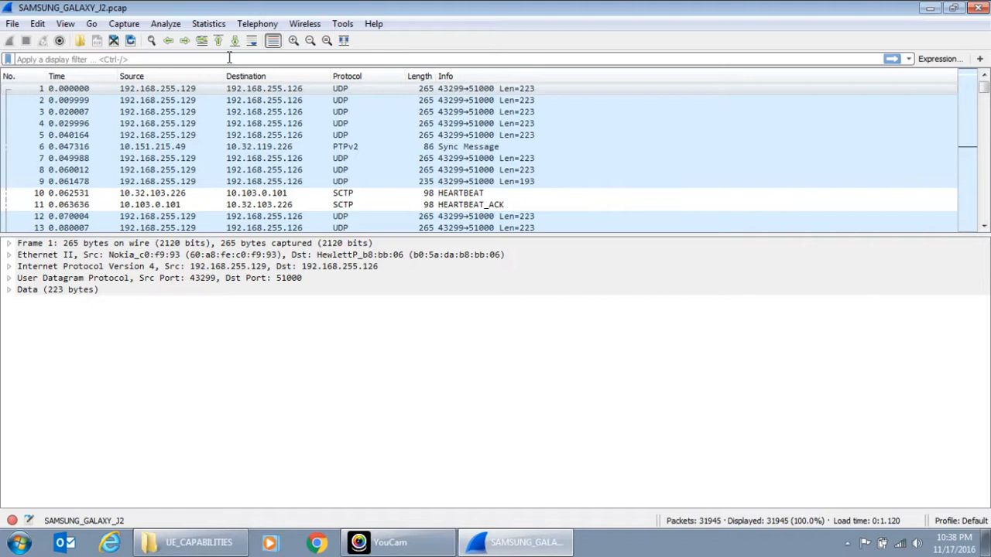
Apply the s1ap display filter so only S1AP packets (21 of 31,945) are listed
type("S1AP")
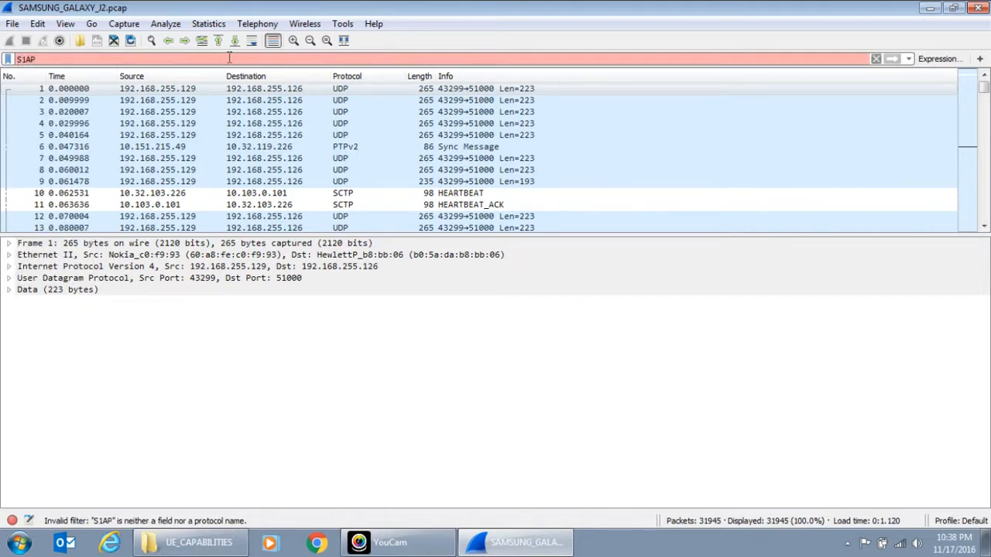
double_click(26, 59)
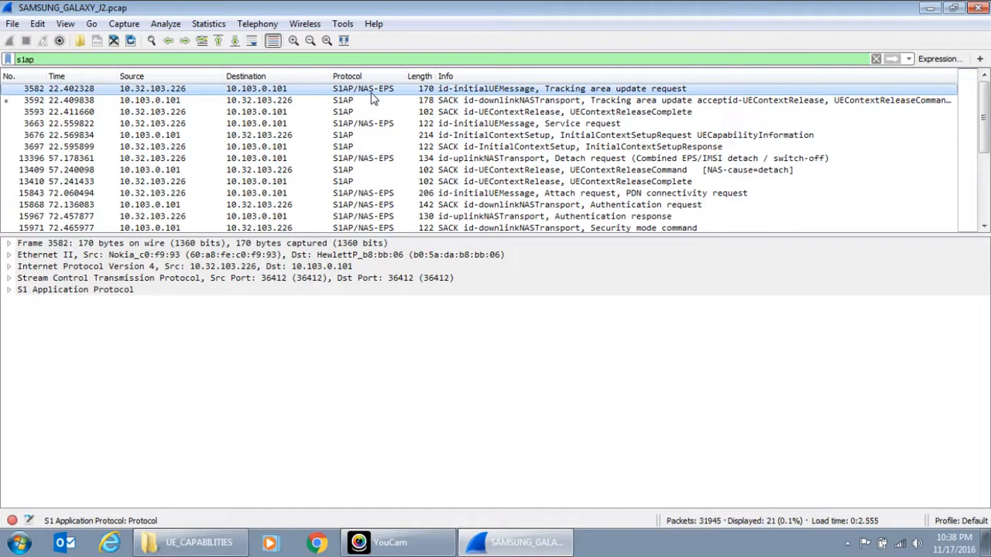
Select InitialContextSetup packet 3676 and Expand All on its S1 Application Protocol details
left_click(367, 205)
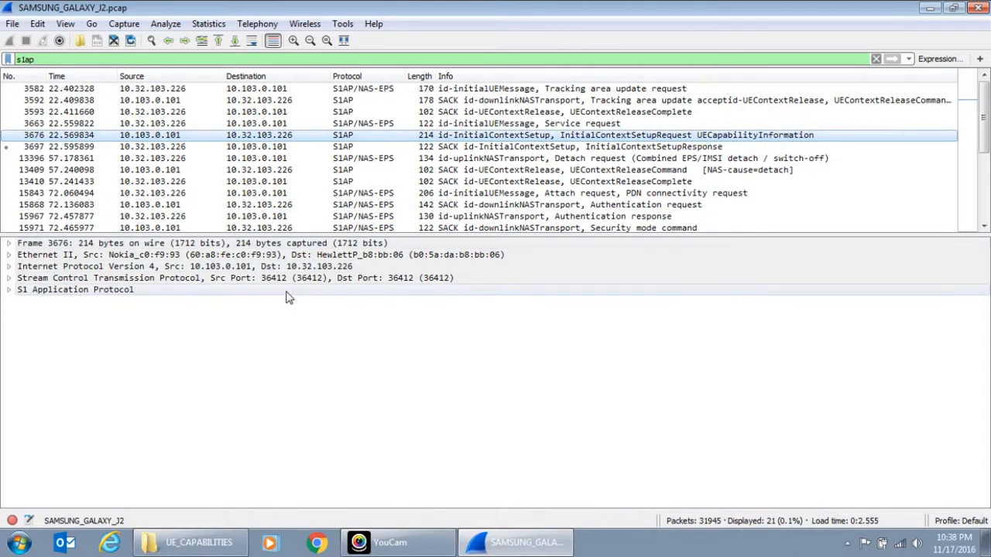
right_click(75, 289)
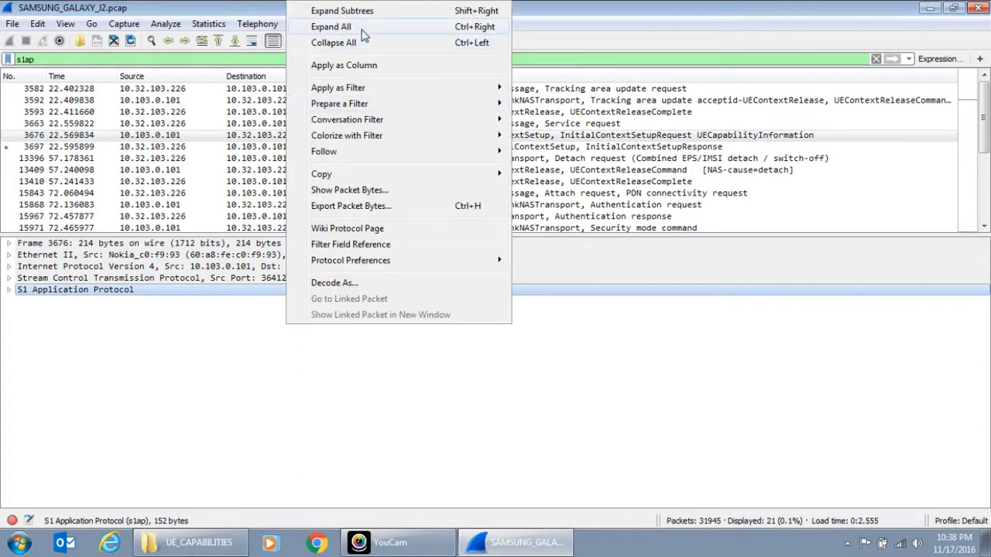
left_click(330, 26)
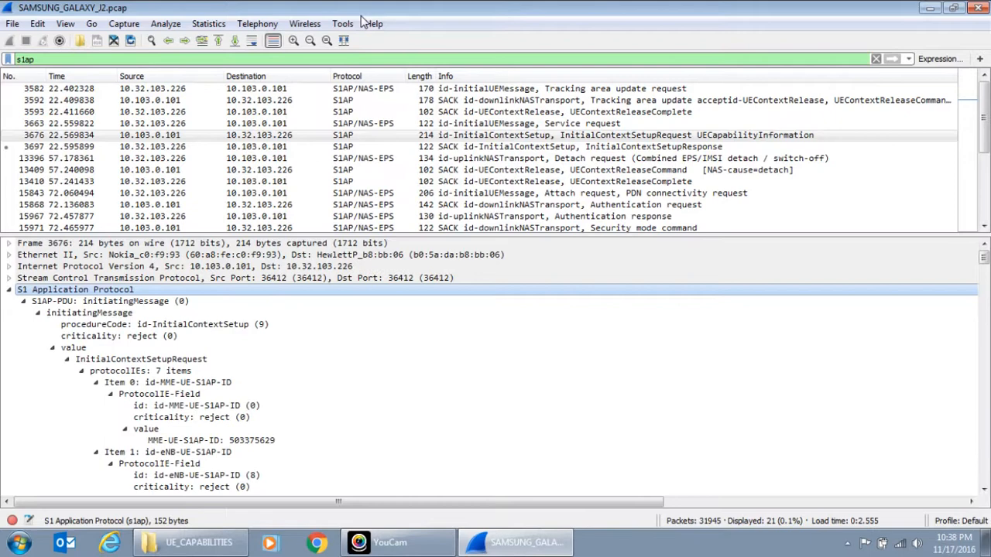
Scroll the expanded details down to UE security capabilities, security key and UE radio capability
left_click(108, 301)
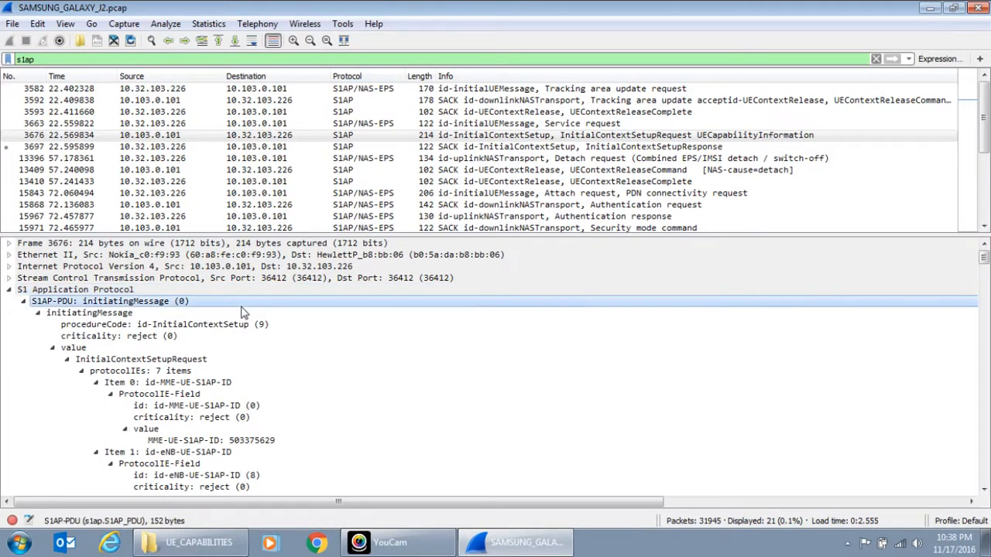
left_click(116, 336)
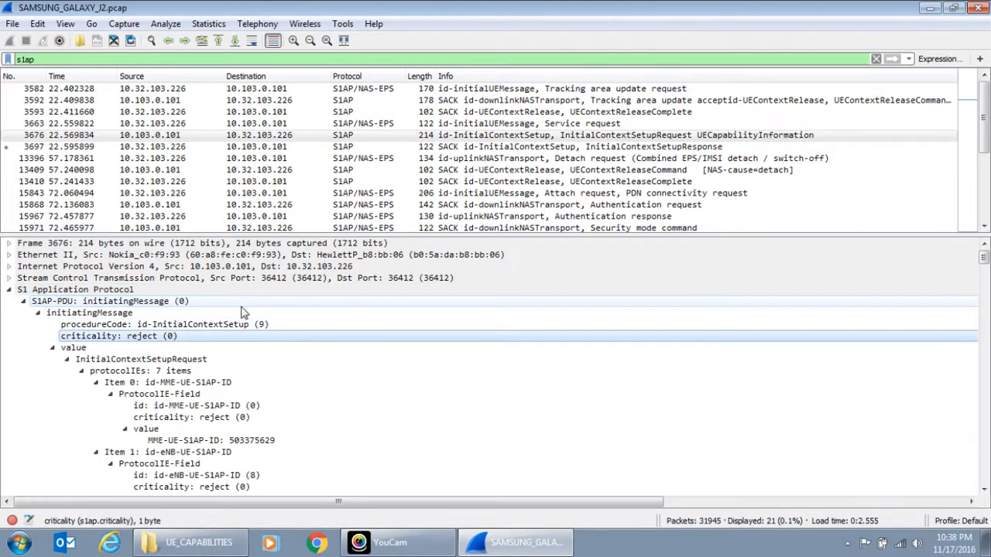
scroll("down", 3)
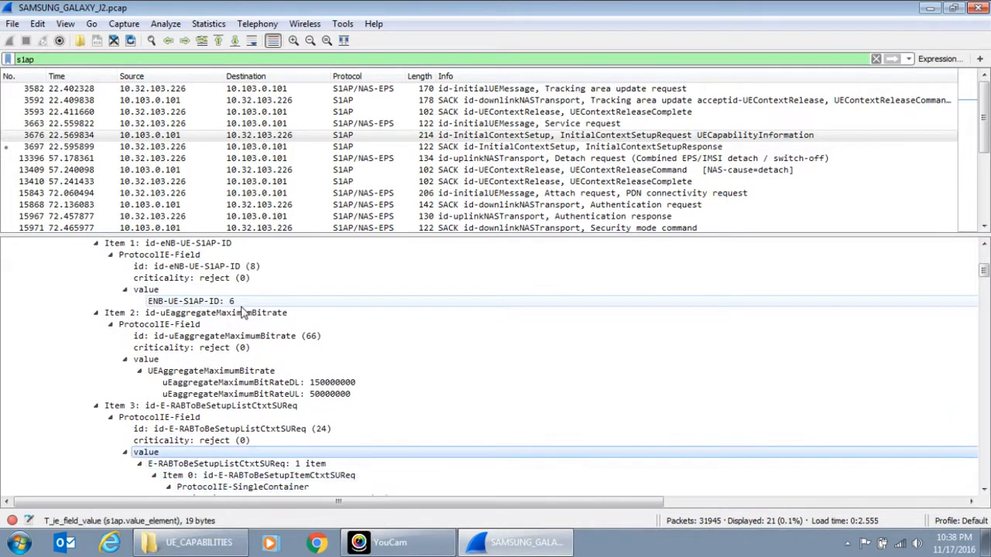
scroll("down", 3)
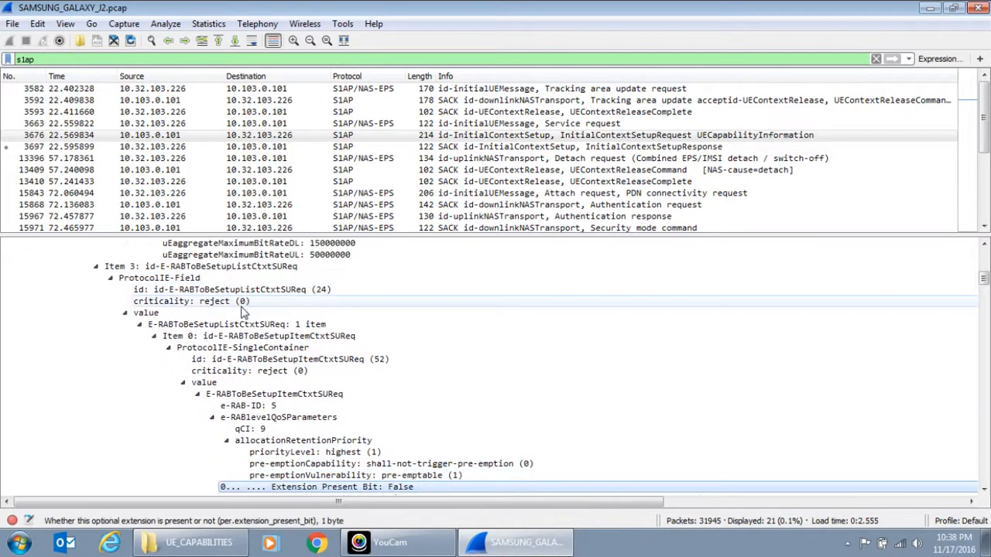
scroll("down", 3)
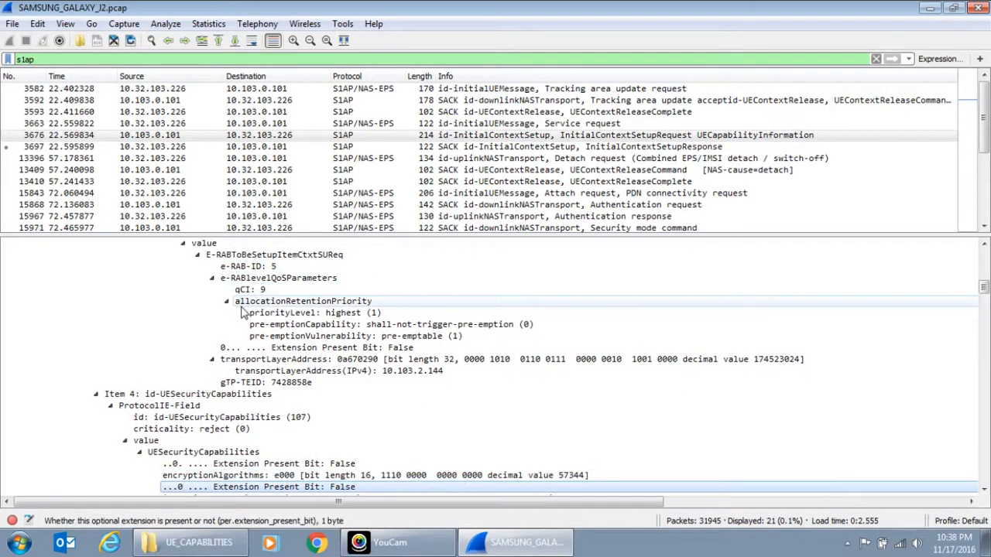
scroll("down", 3)
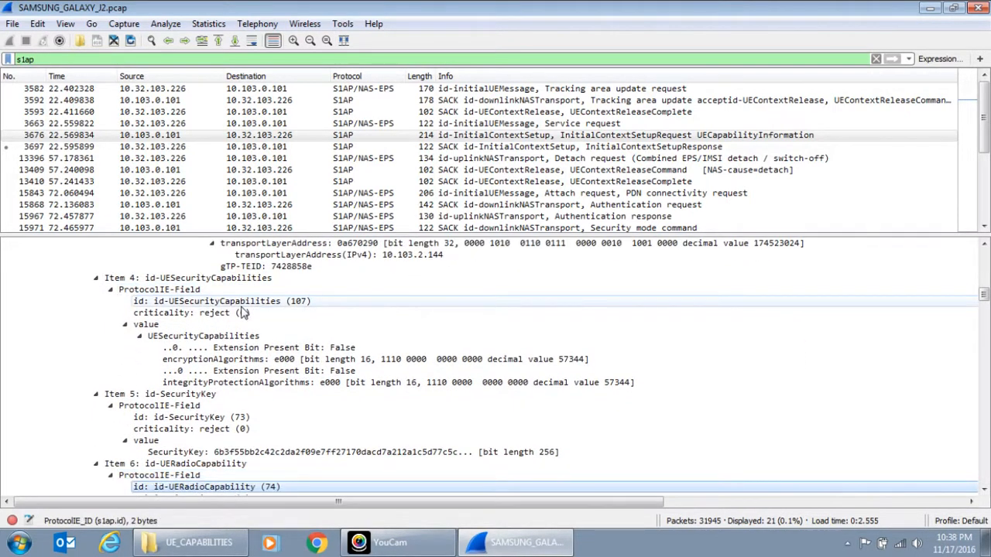
Scroll past UE-EUTRA-Capability to rf-Parameters supportedBandListEUTRA showing bands 3 and 40
left_click(175, 463)
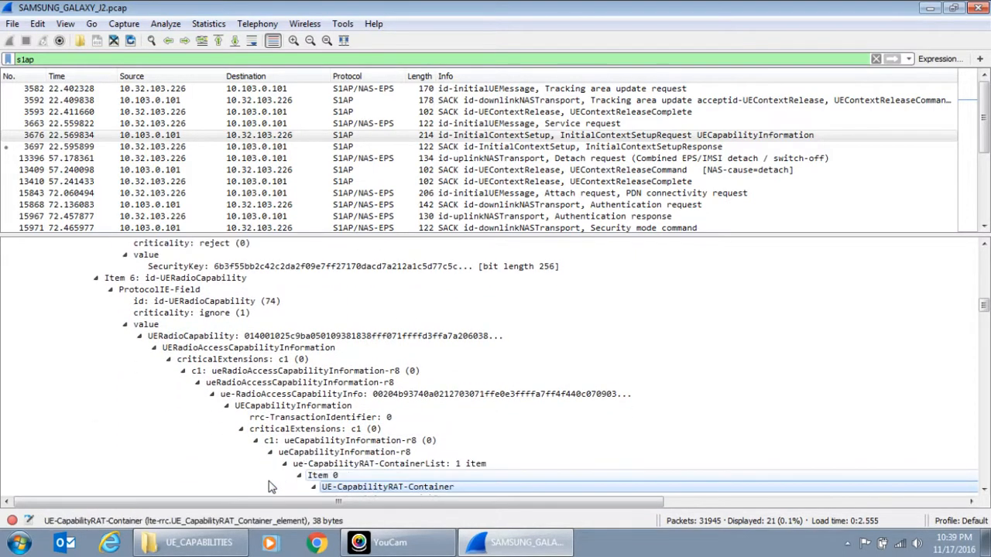
left_click(329, 486)
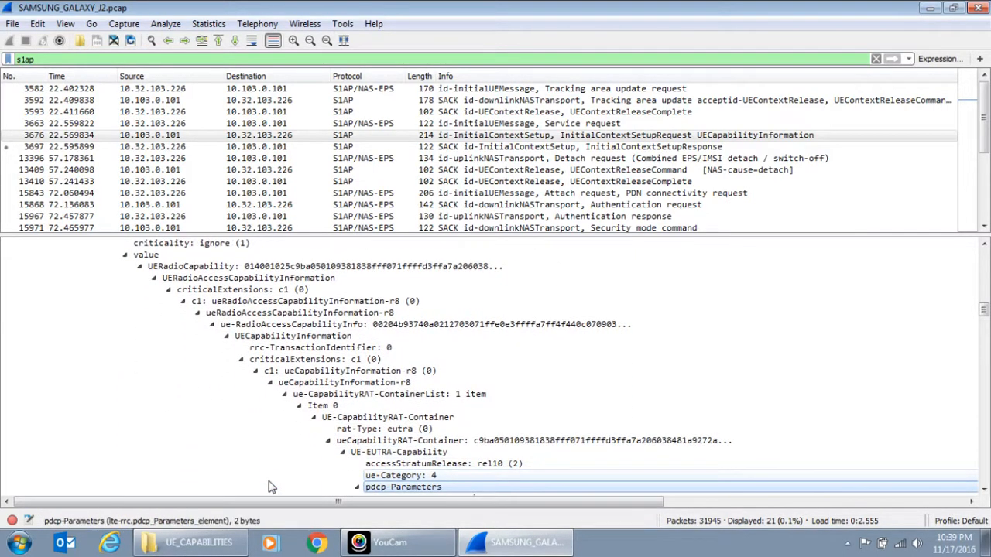
left_click(387, 417)
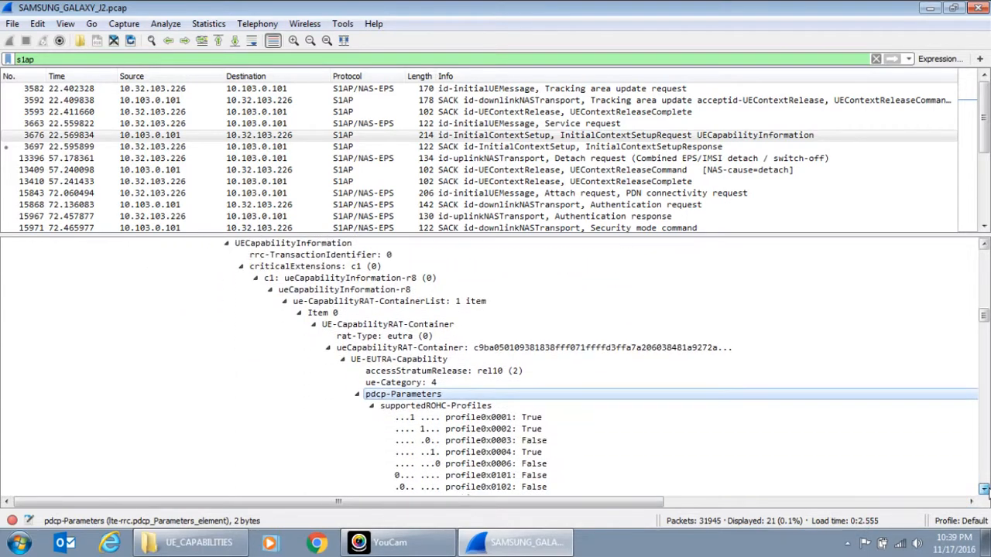
scroll("down", 3)
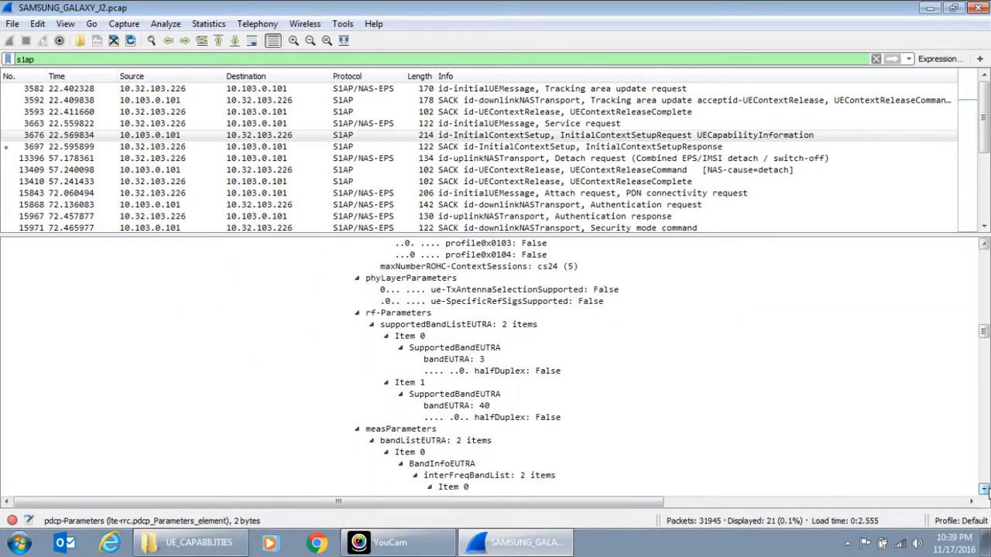
Confirm the J2's supported bands 3 and 40, then close the Wireshark window
scroll("down", 3)
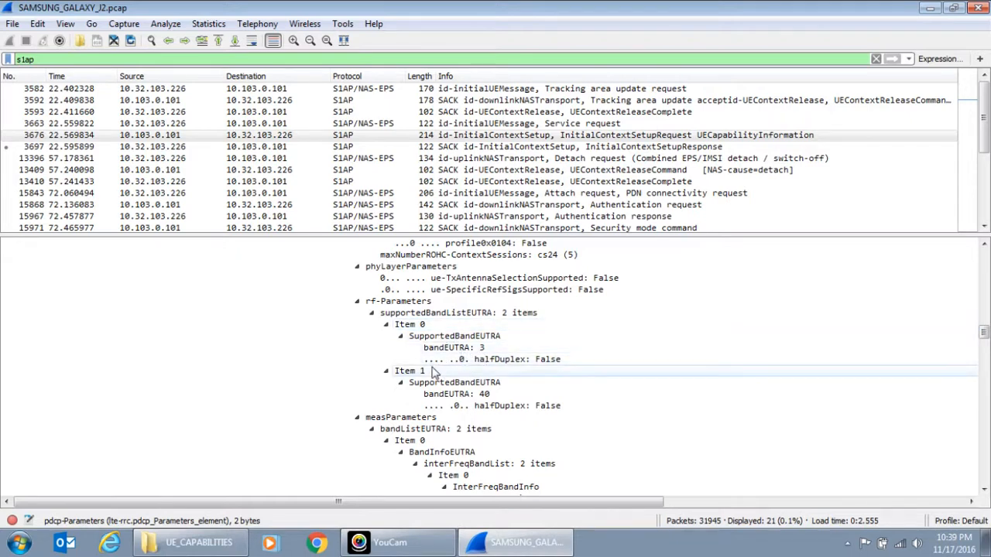
left_click(480, 394)
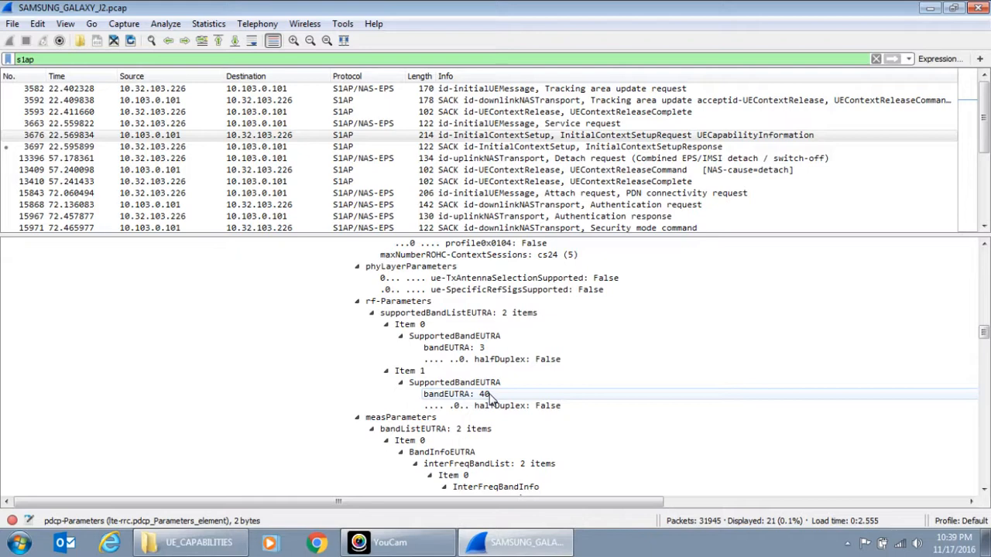
left_click(453, 347)
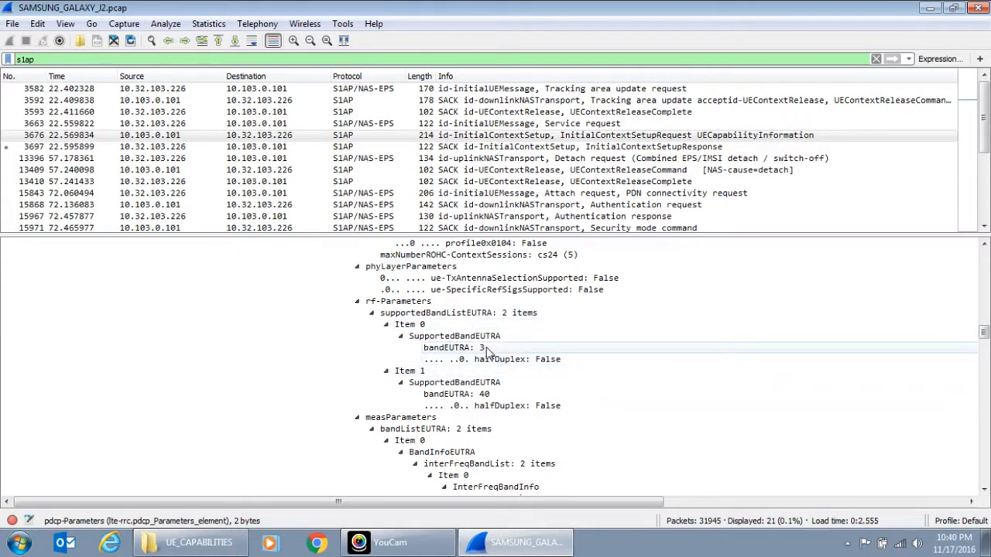
mouse_move(516, 355)
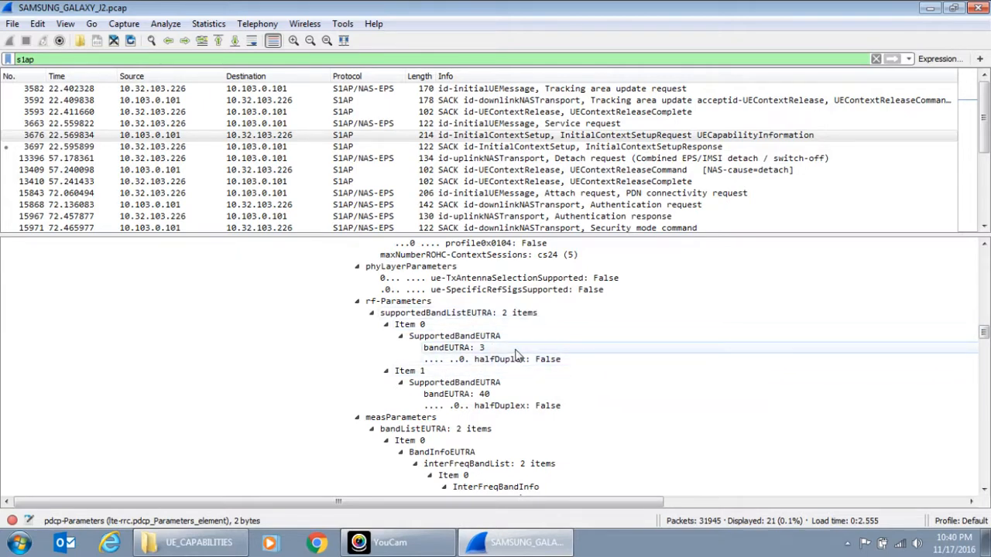
left_click(454, 382)
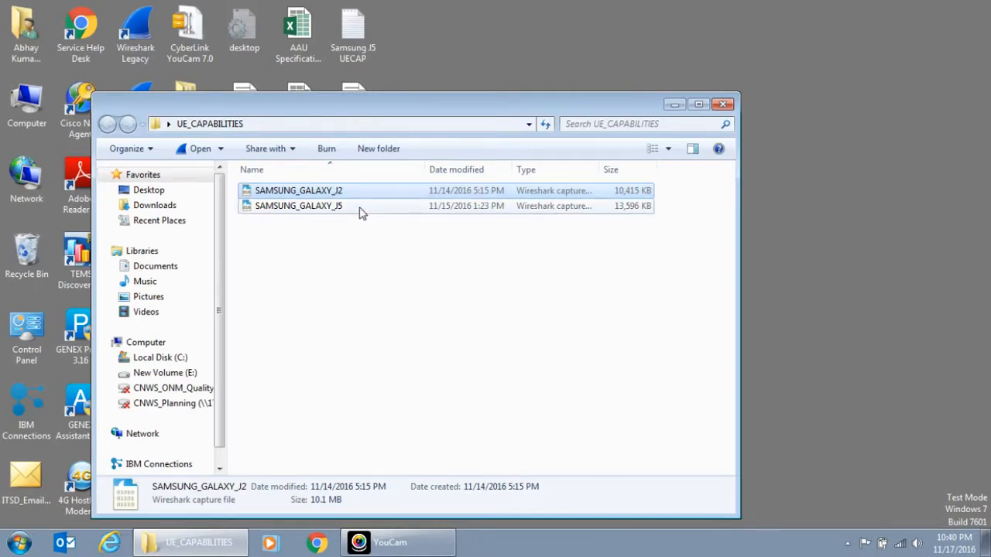
Open the SAMSUNG_GALAXY_J5 capture from the UE_CAPABILITIES folder in Wireshark
double_click(298, 205)
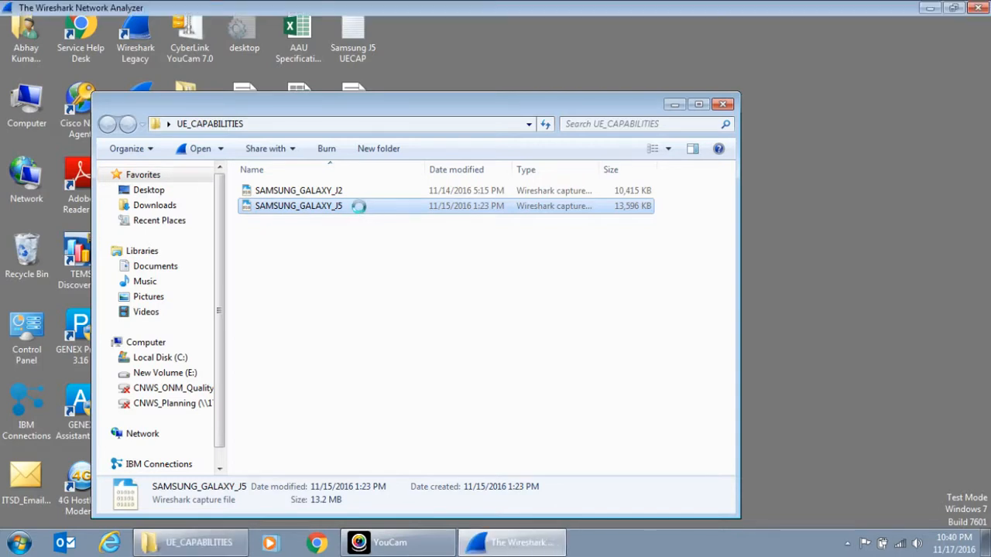
double_click(298, 205)
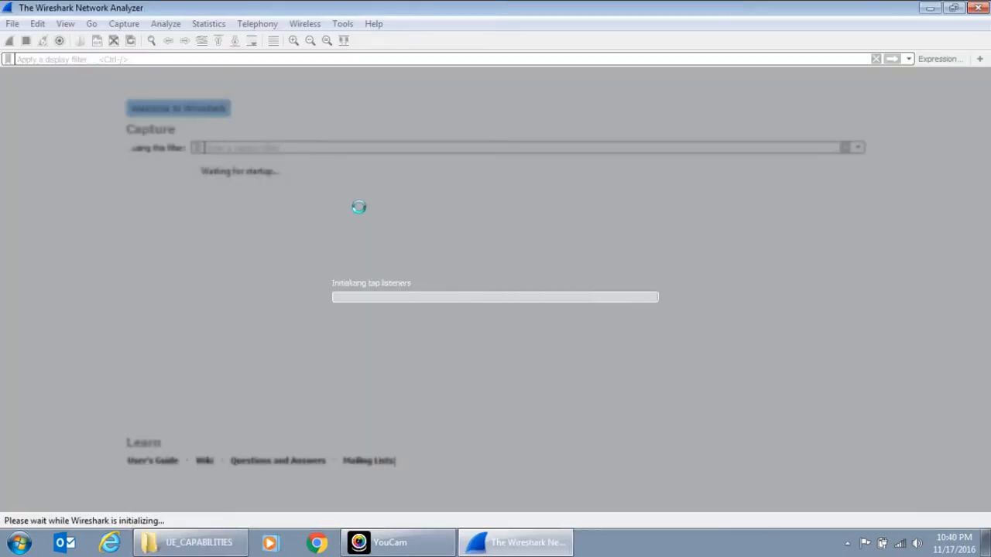
mouse_move(362, 214)
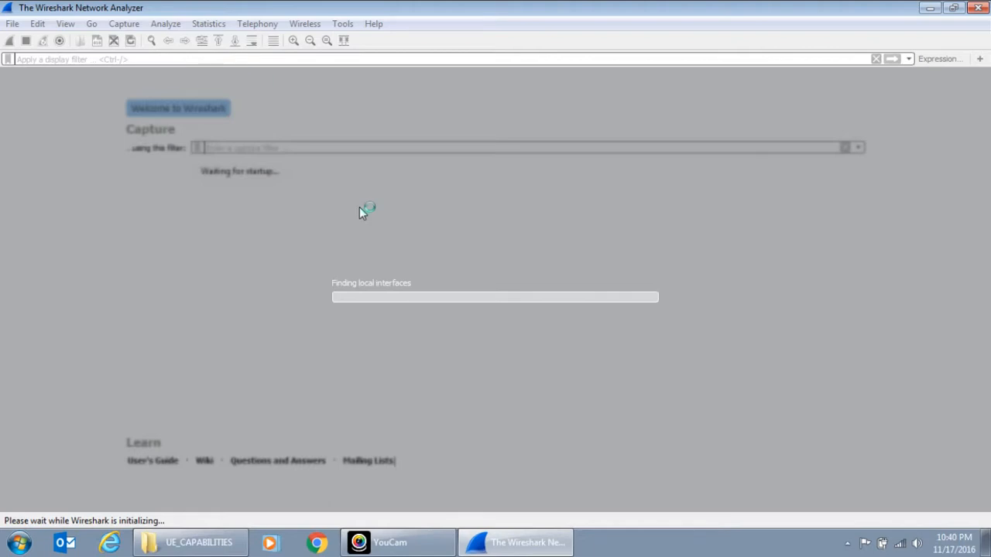
mouse_move(348, 89)
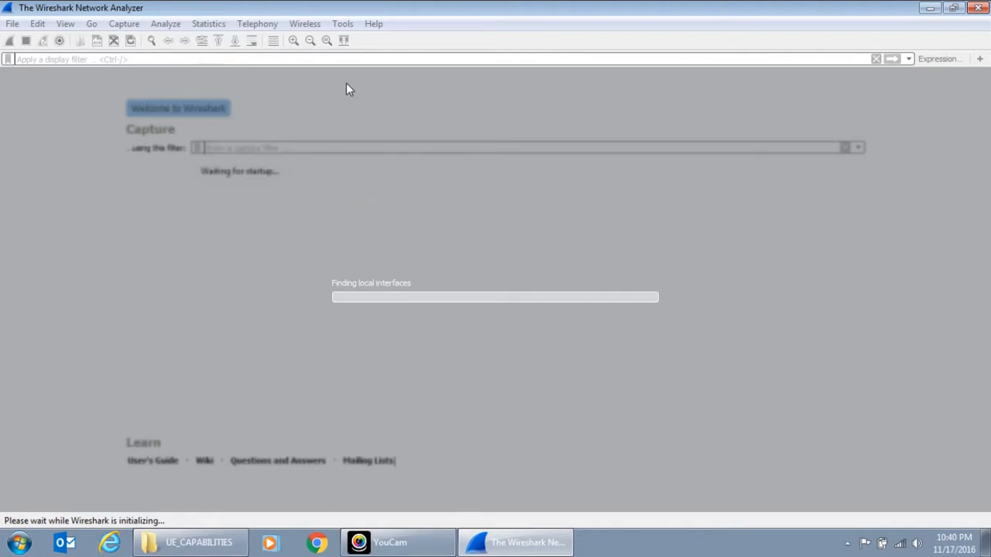
mouse_move(345, 68)
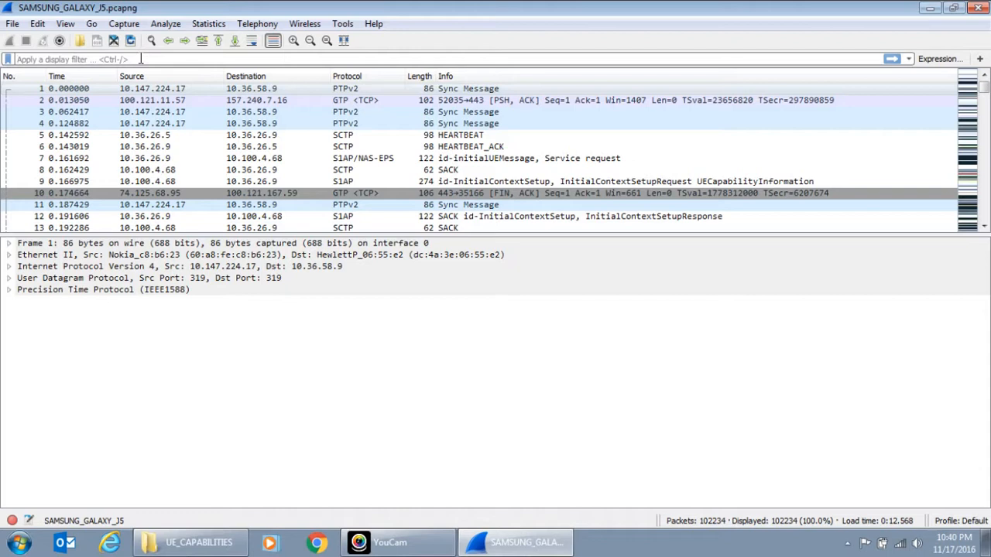
Filter the J5 capture to s1ap and Expand Subtrees on packet 9's S1 Application Protocol
type("s1ap")
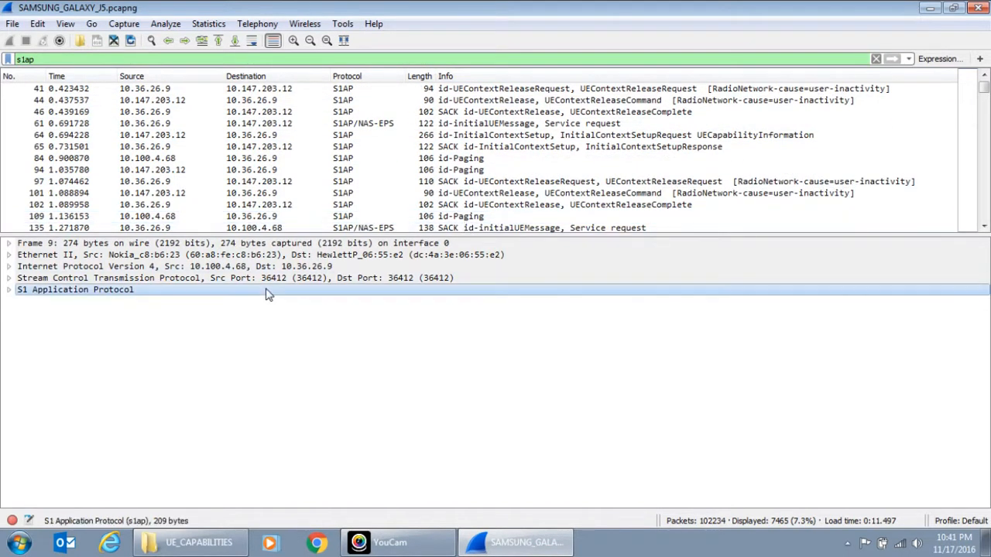
right_click(75, 289)
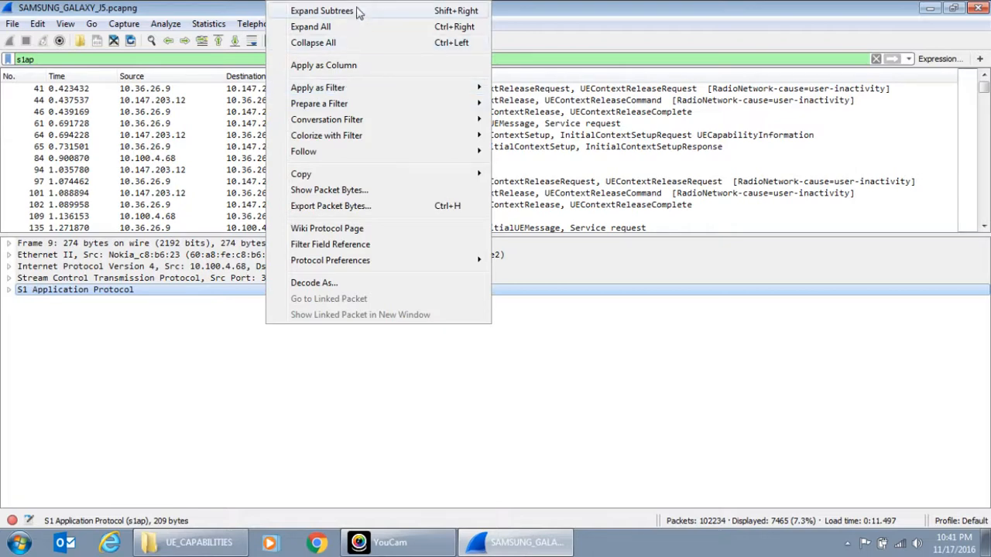
left_click(321, 10)
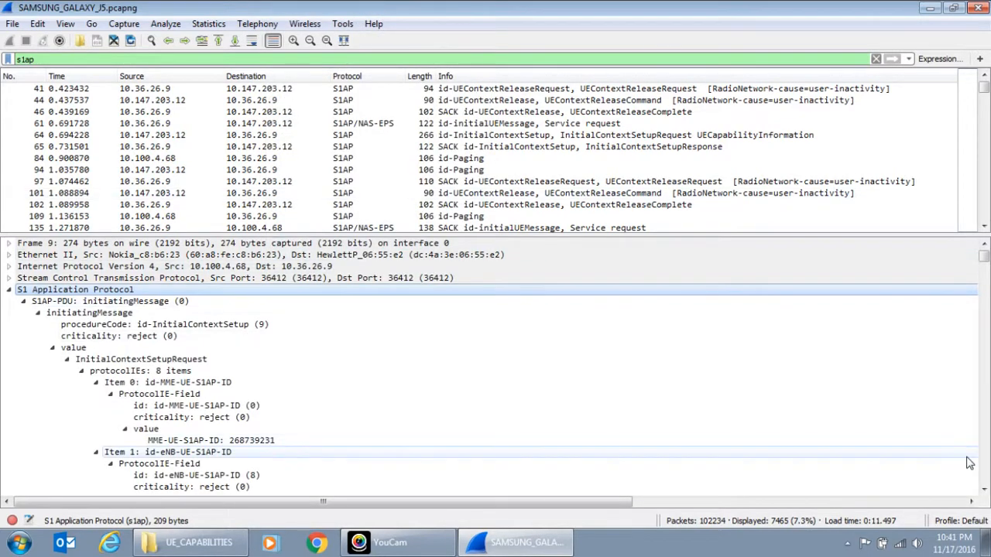
Scroll down to supportedBandListEUTRA showing the J5's 7 bands, including 3, 40, 5 and 7
scroll("down", 3)
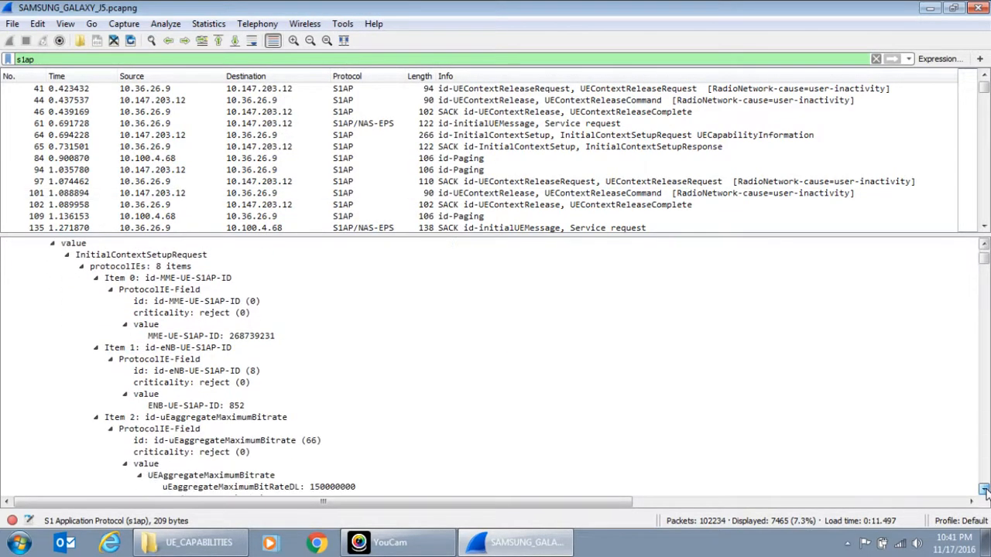
scroll("down", 3)
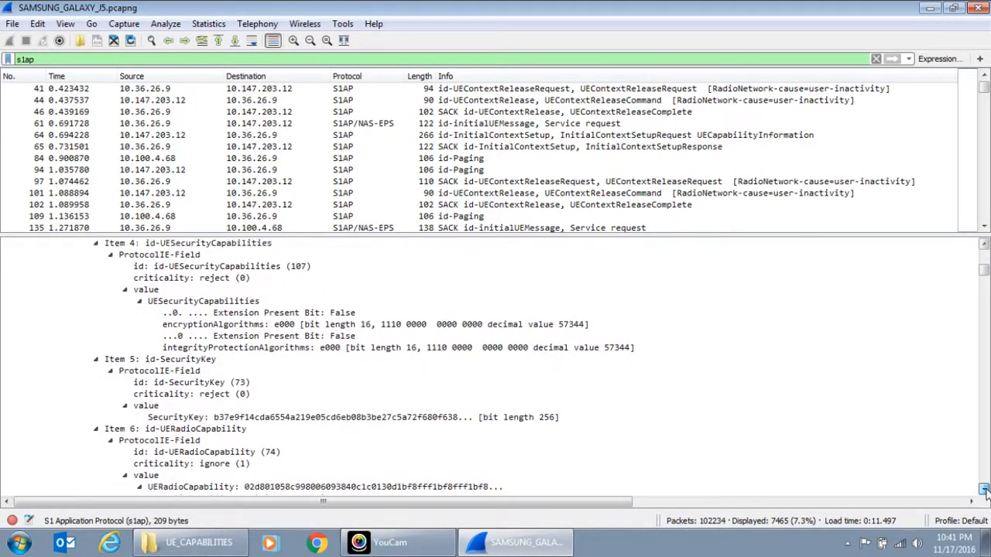
scroll("down", 3)
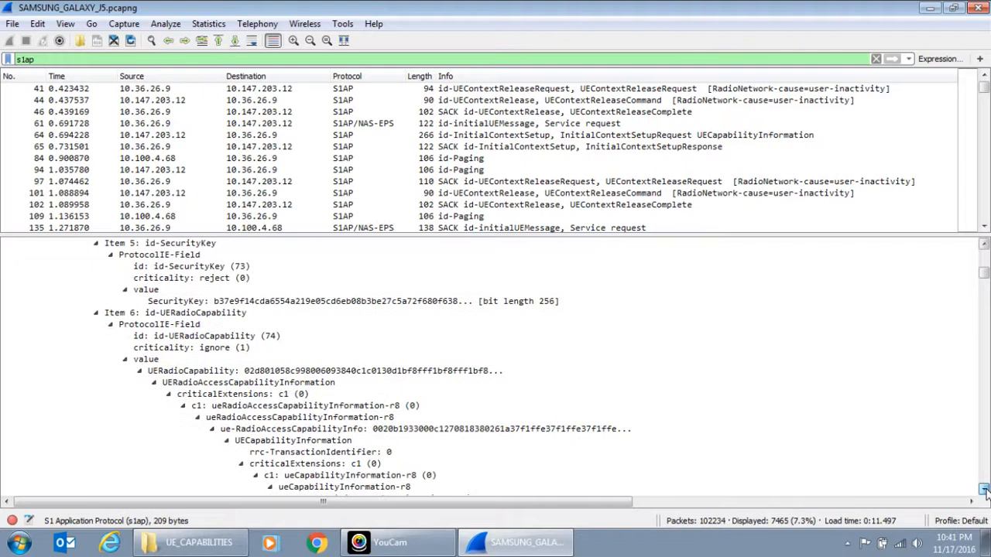
scroll("down", 3)
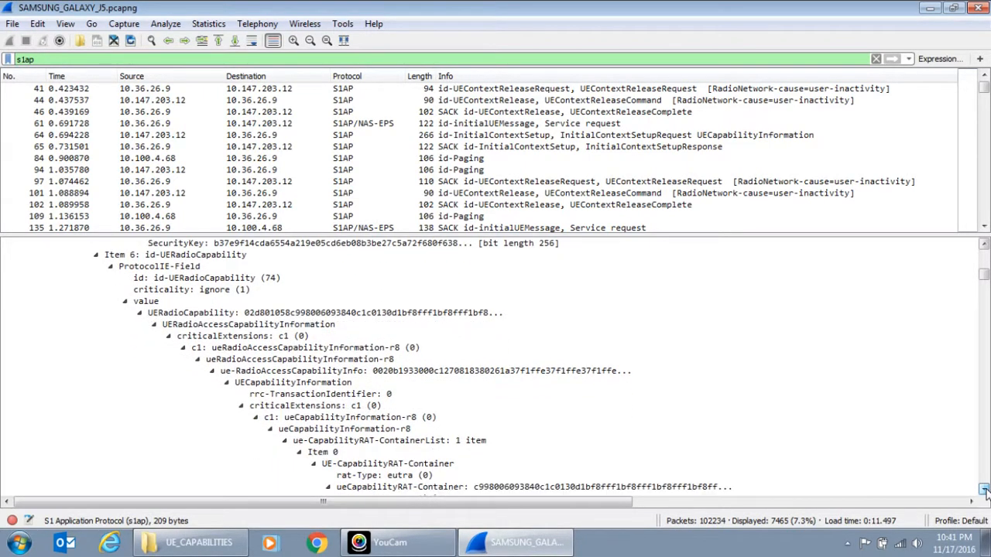
scroll("down", 3)
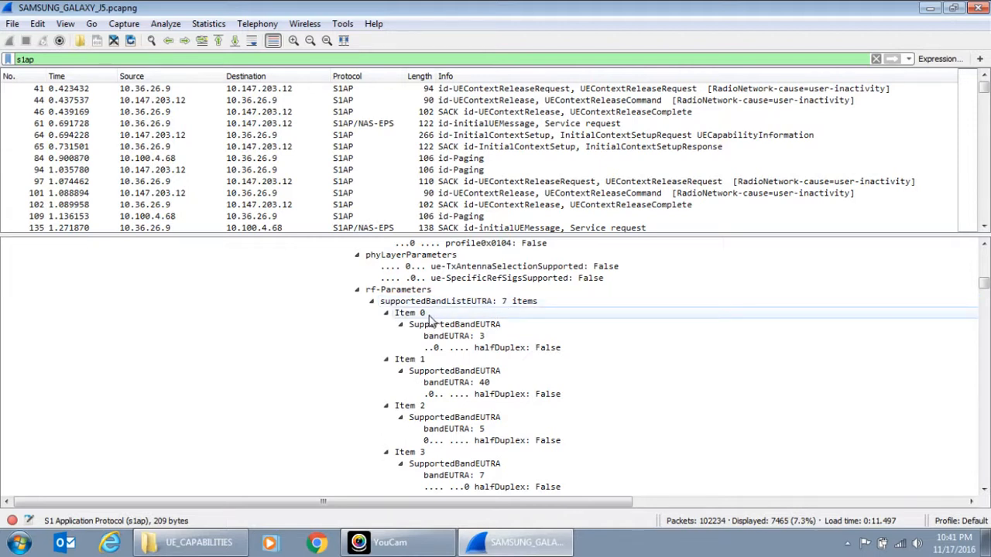
left_click(411, 358)
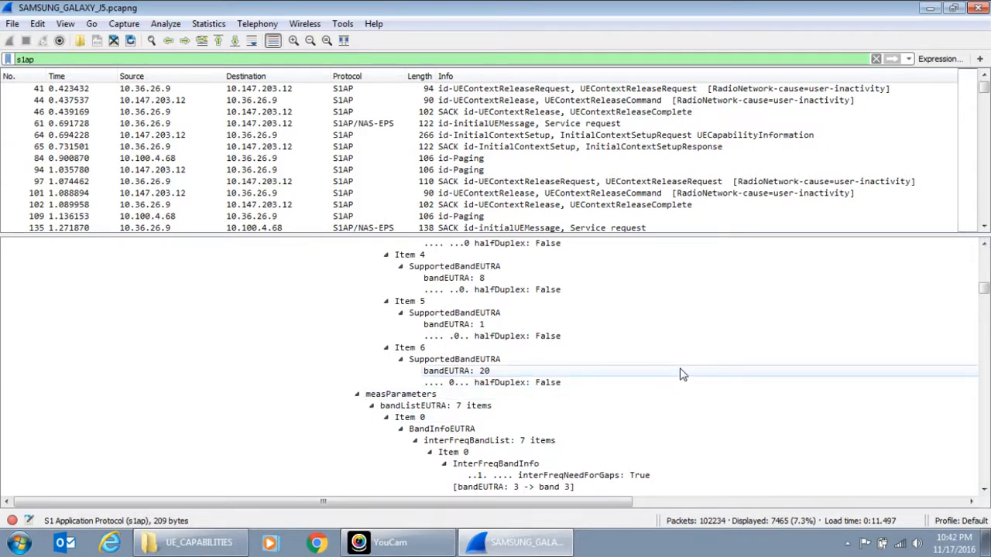
mouse_move(647, 375)
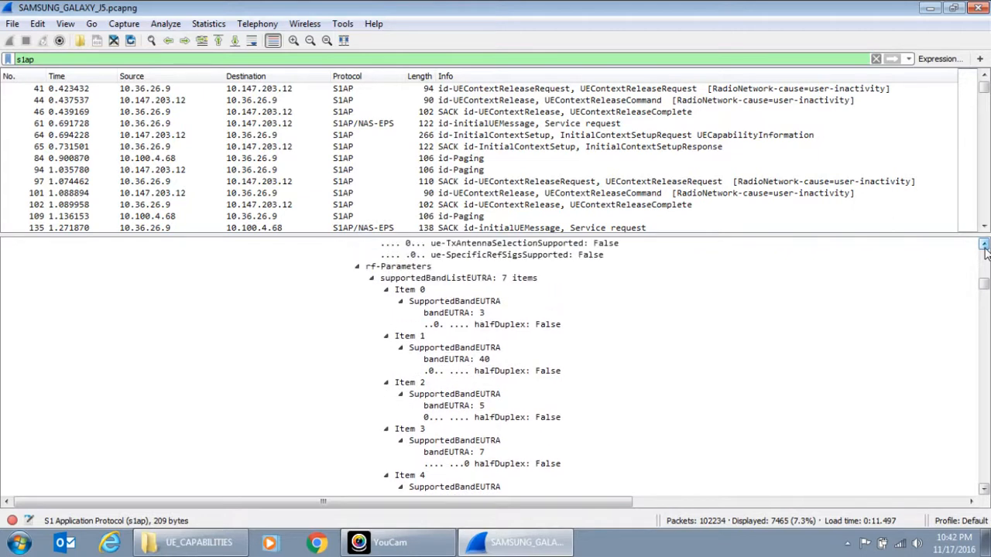
left_click(398, 265)
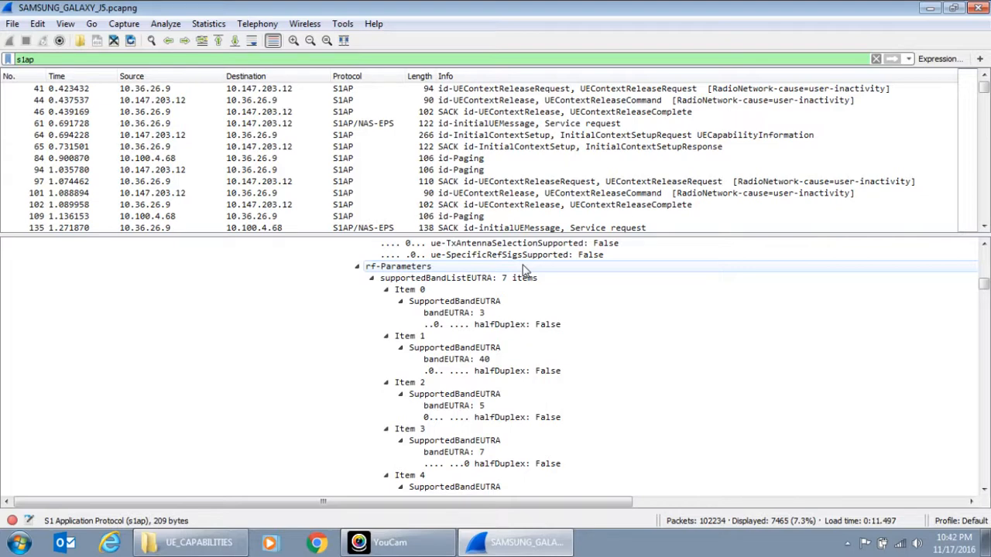
left_click(398, 266)
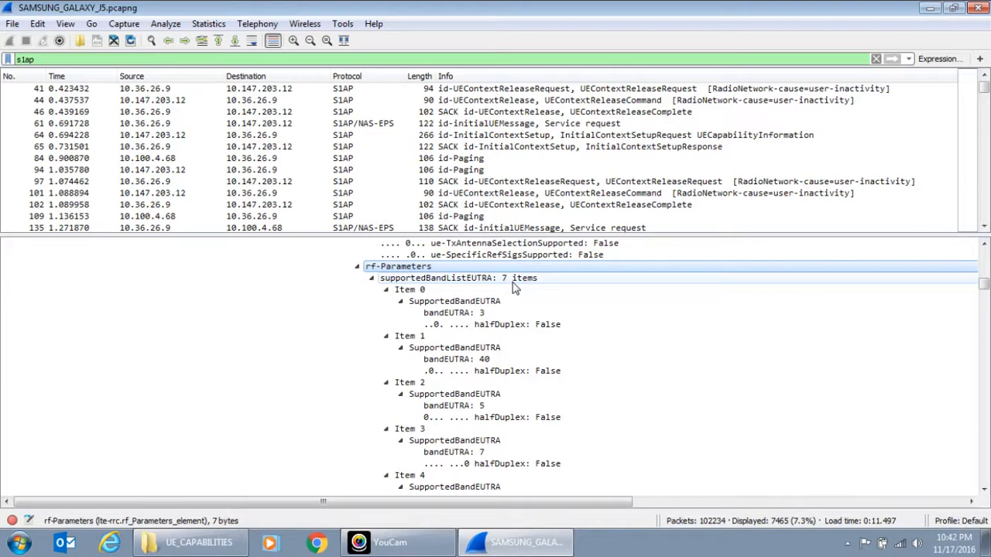
mouse_move(501, 283)
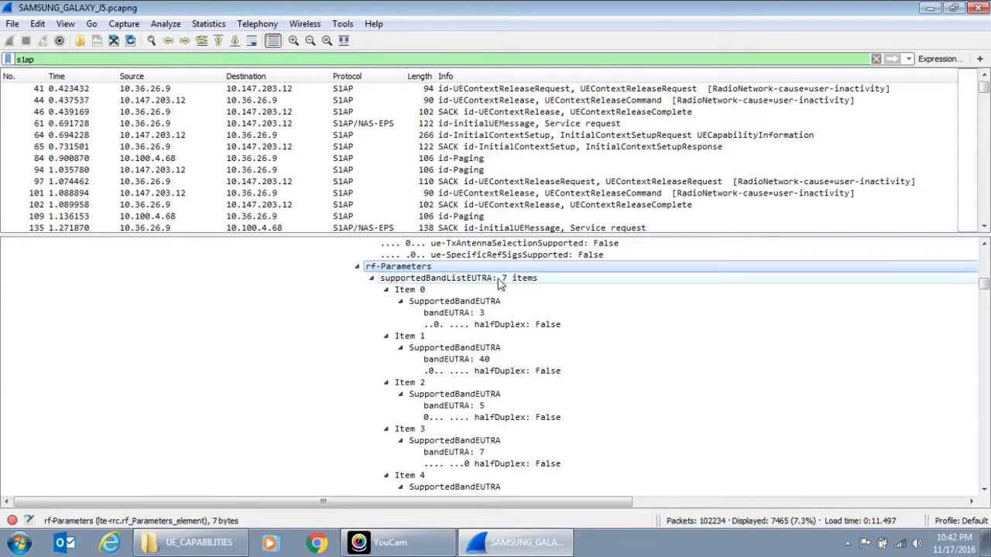
mouse_move(507, 288)
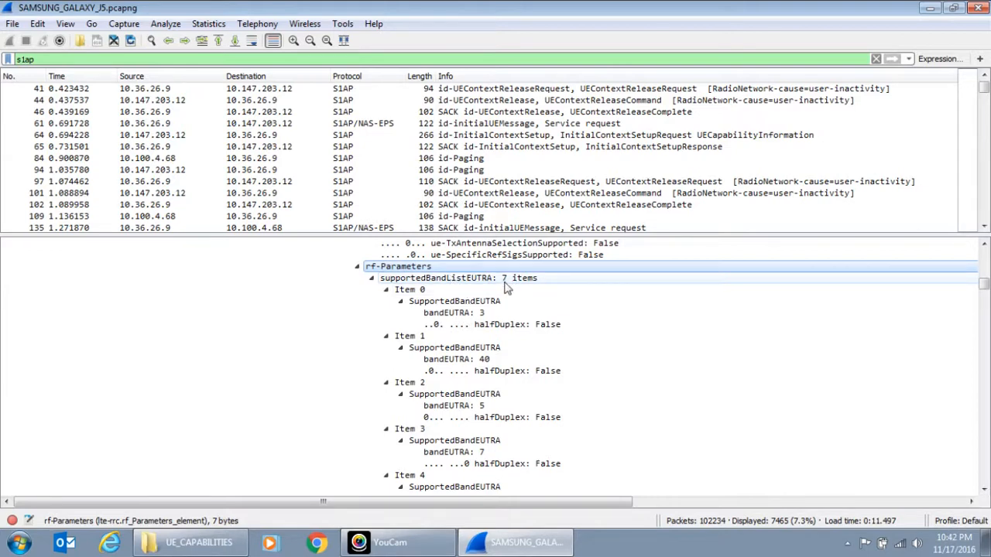